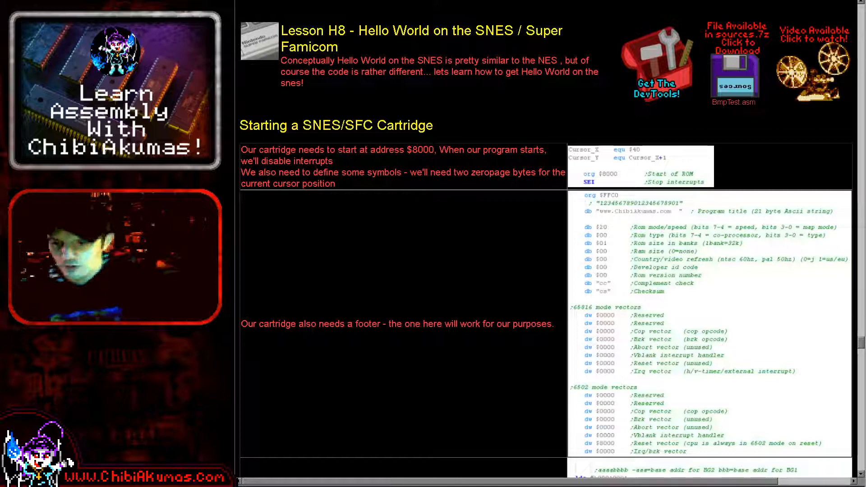
- Switch to the SNS_HelloWorld.asm source after reading the Lesson H8 page
{"action": "key", "text": "ctrl+2"}
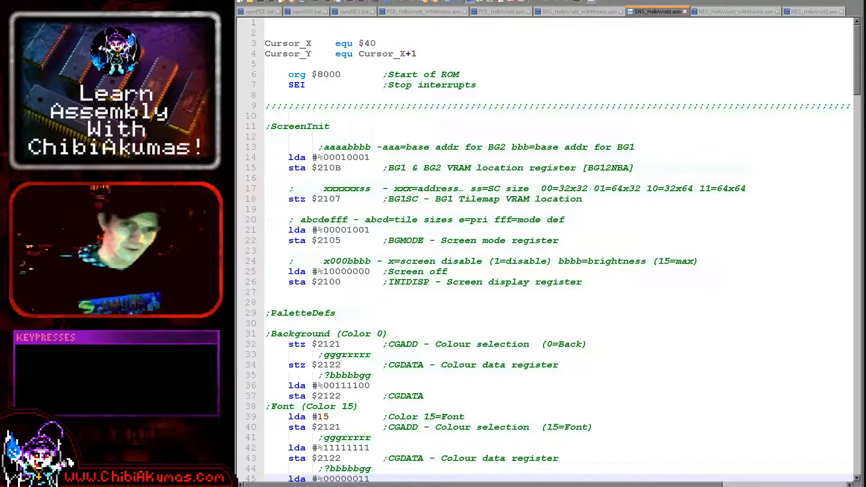
- Assemble the source with the Vasm SNS command and launch it in Mesen-S
{"action": "left_click", "coordinate": [559, 131]}
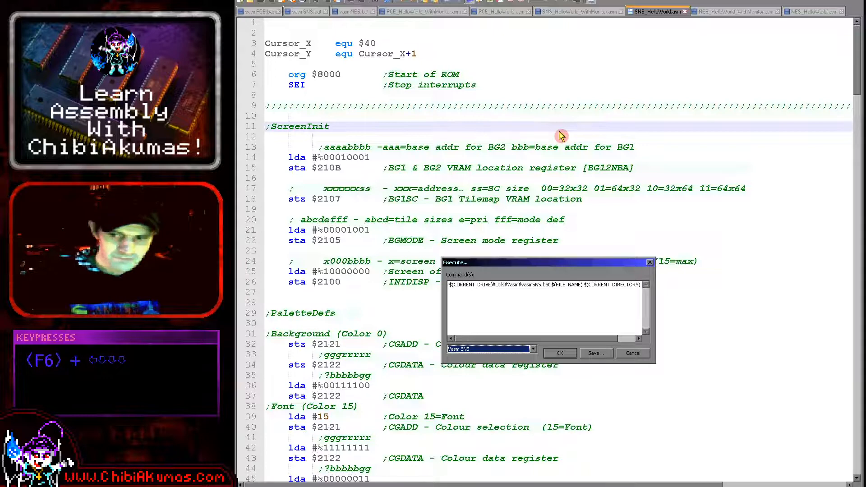
{"action": "left_click", "coordinate": [559, 353]}
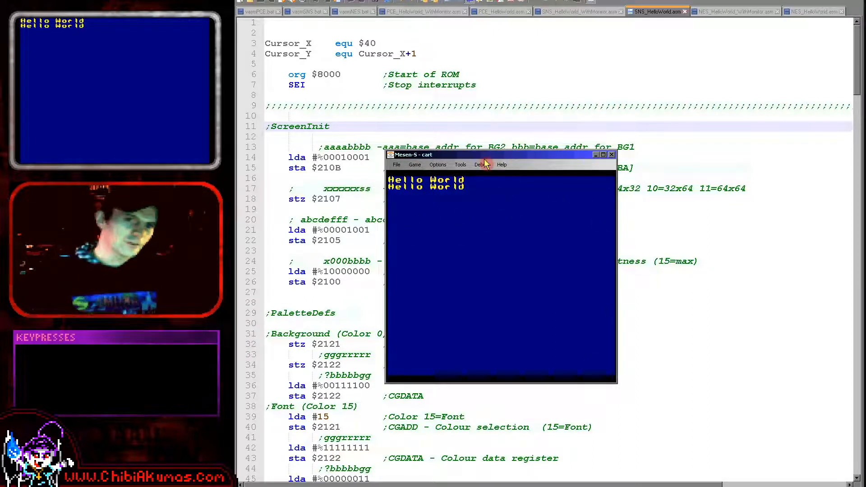
{"action": "mouse_move", "coordinate": [556, 232]}
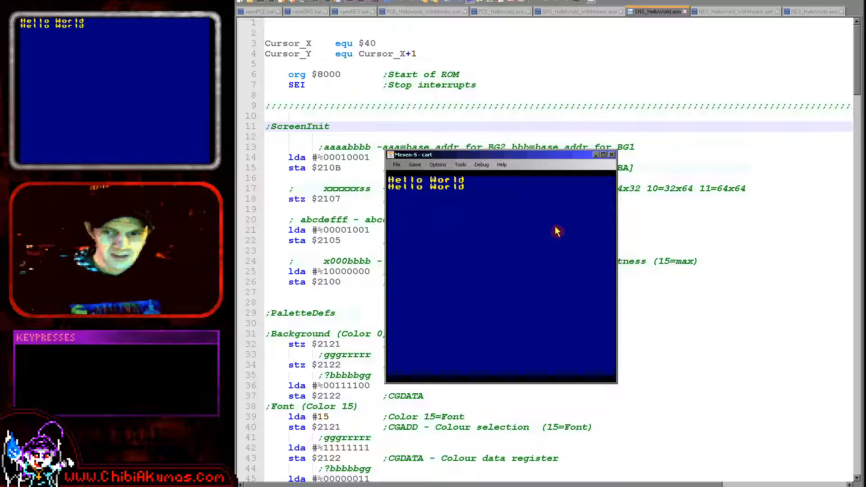
{"action": "mouse_move", "coordinate": [545, 175]}
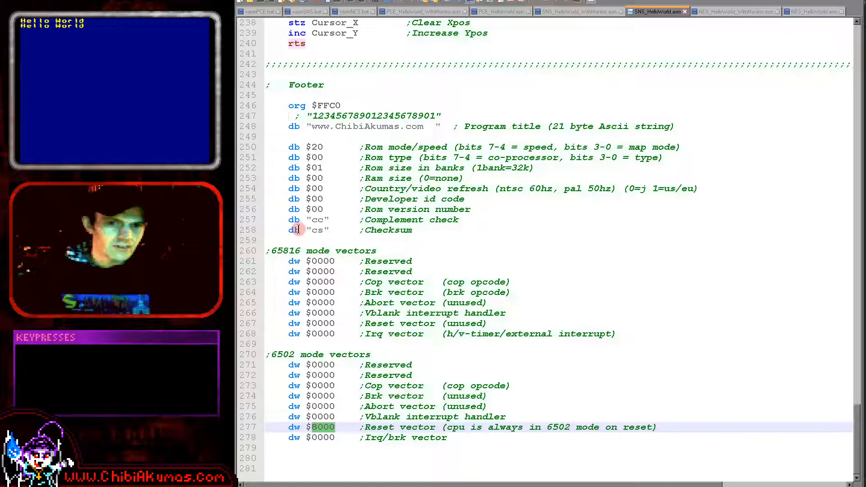
{"action": "mouse_move", "coordinate": [344, 224]}
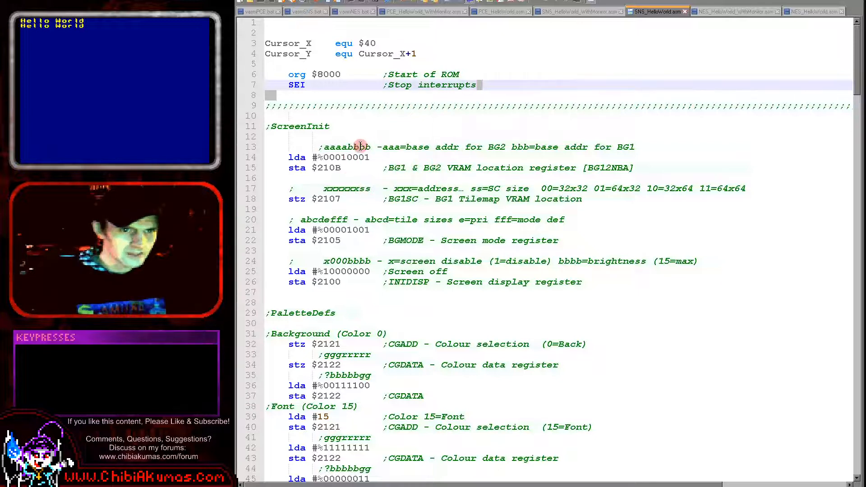
{"action": "mouse_move", "coordinate": [504, 136]}
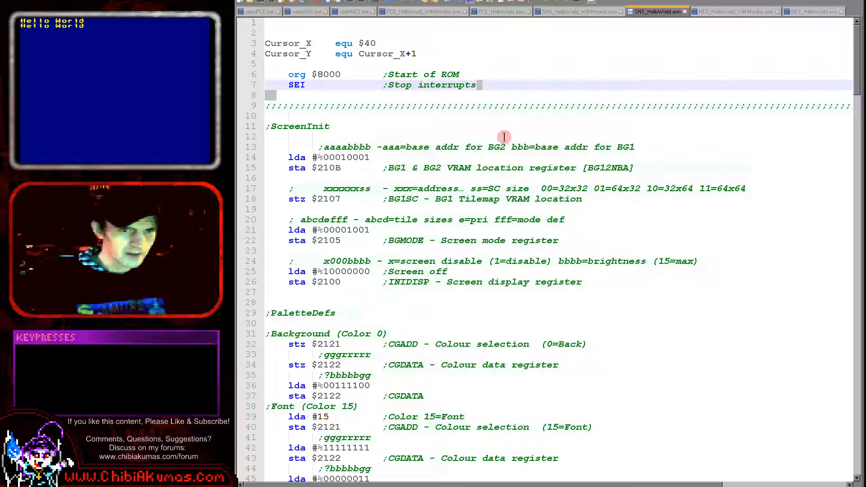
{"action": "mouse_move", "coordinate": [387, 209]}
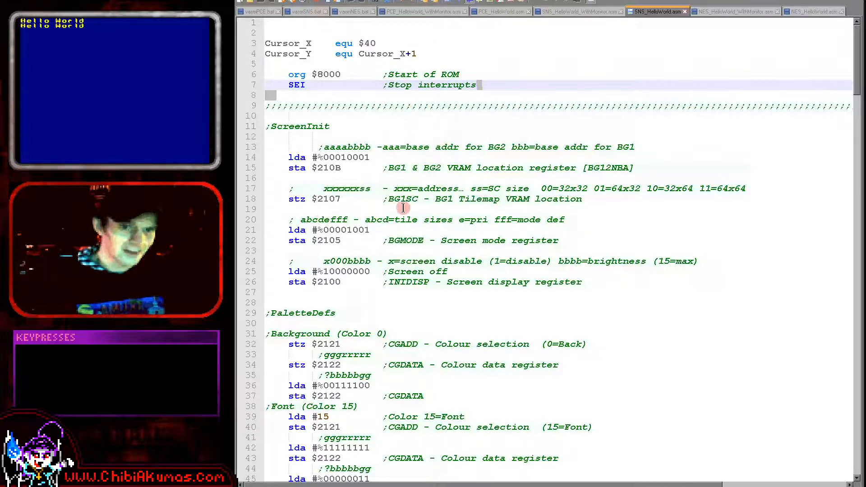
{"action": "mouse_move", "coordinate": [364, 211]}
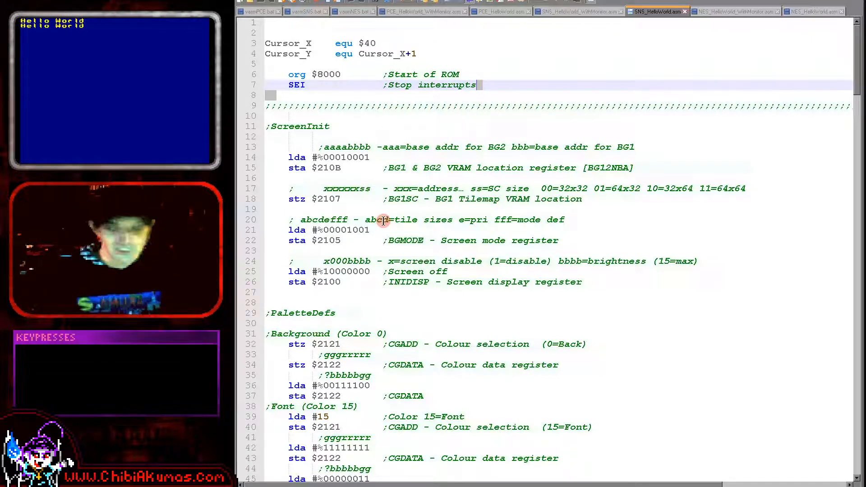
{"action": "scroll", "scroll_direction": "down", "scroll_amount": 3}
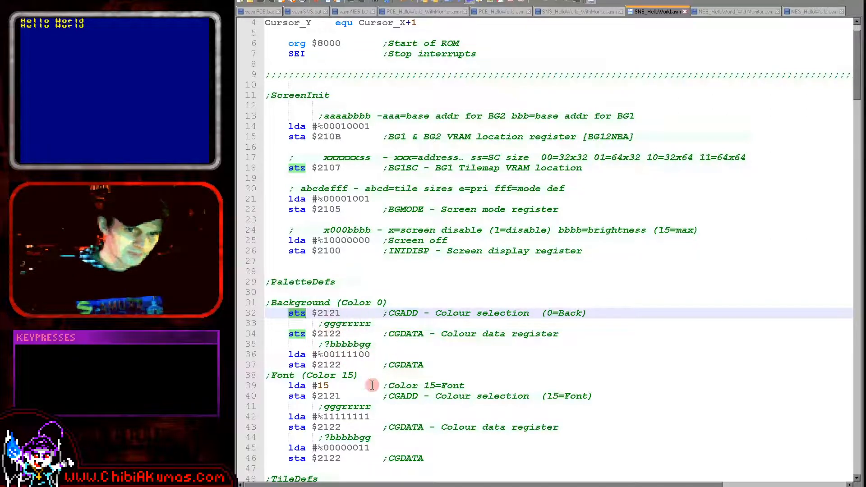
{"action": "mouse_move", "coordinate": [343, 416]}
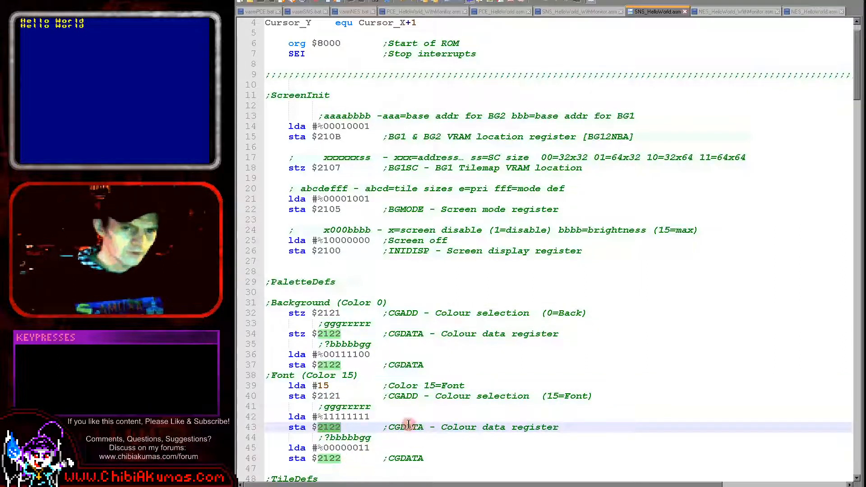
- Scroll past PaletteDefs down to TileDefs and the load_font code
{"action": "scroll", "scroll_direction": "down", "scroll_amount": 3}
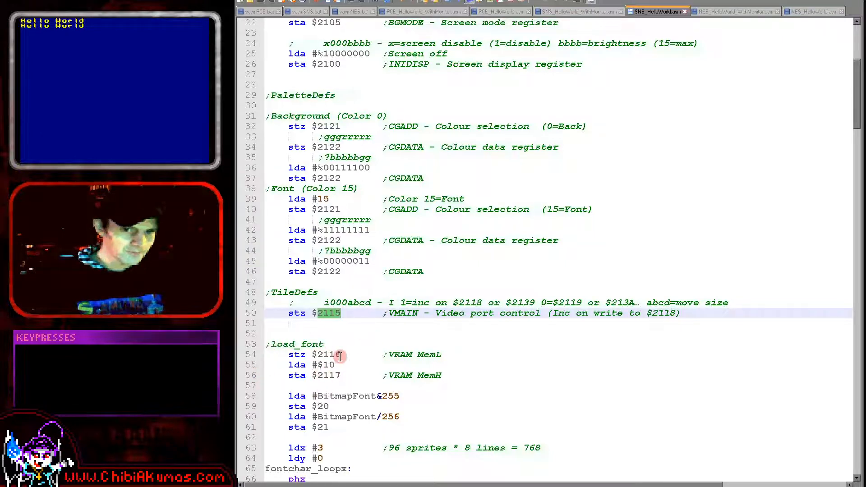
- Highlight BitmapFont and scroll to its label that includes Font96.FNT
{"action": "left_click", "coordinate": [335, 354]}
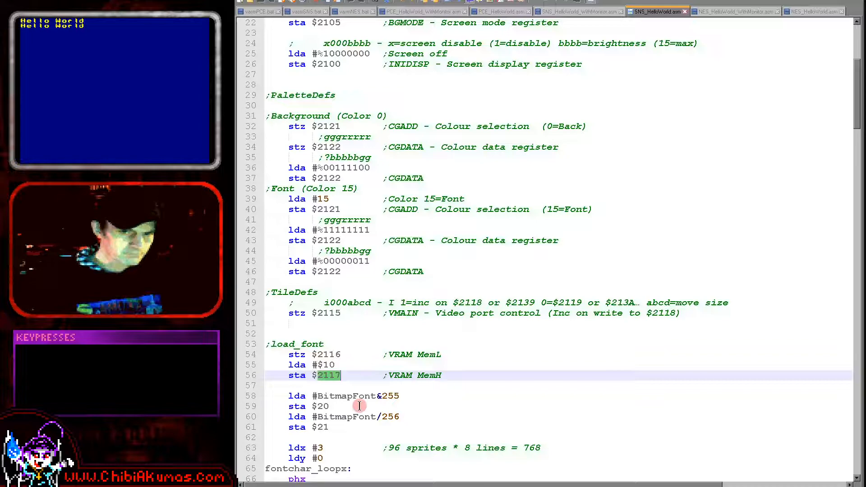
{"action": "double_click", "coordinate": [347, 396]}
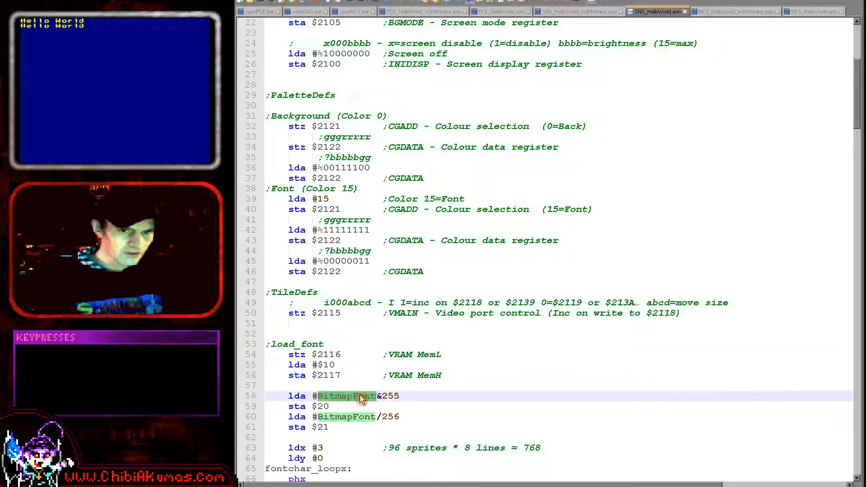
{"action": "scroll", "scroll_direction": "down", "scroll_amount": 3}
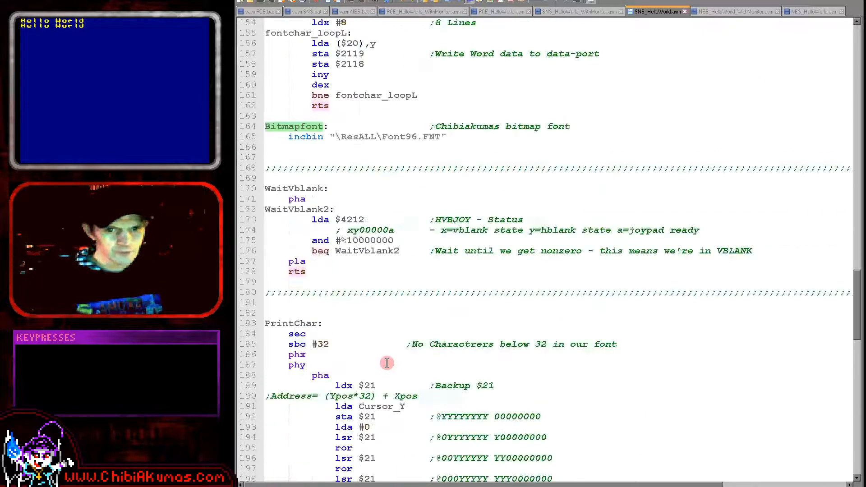
{"action": "scroll", "scroll_direction": "down", "scroll_amount": 3}
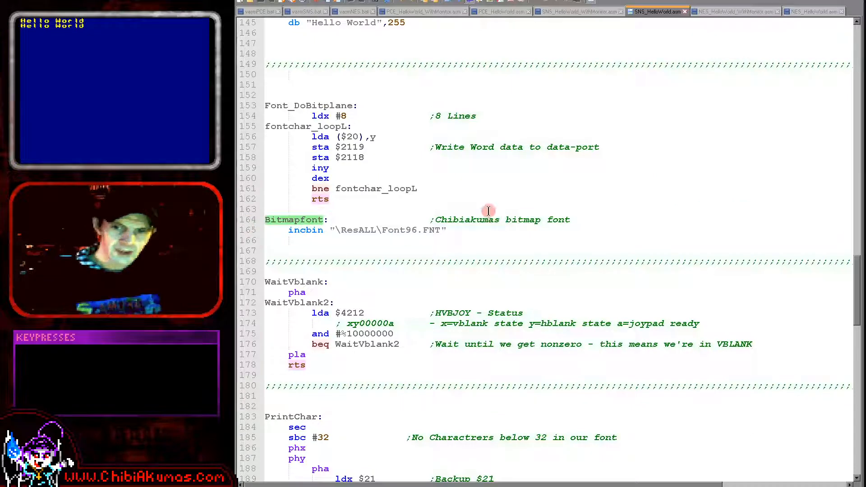
{"action": "mouse_move", "coordinate": [574, 189]}
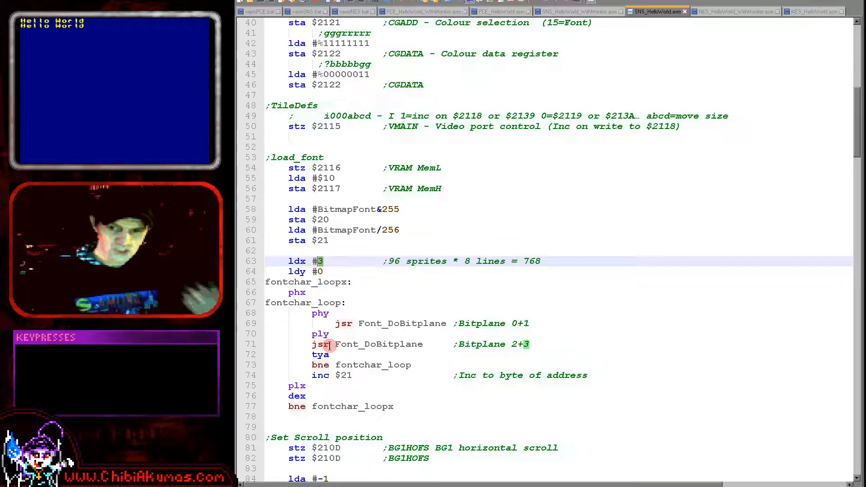
{"action": "mouse_move", "coordinate": [620, 391]}
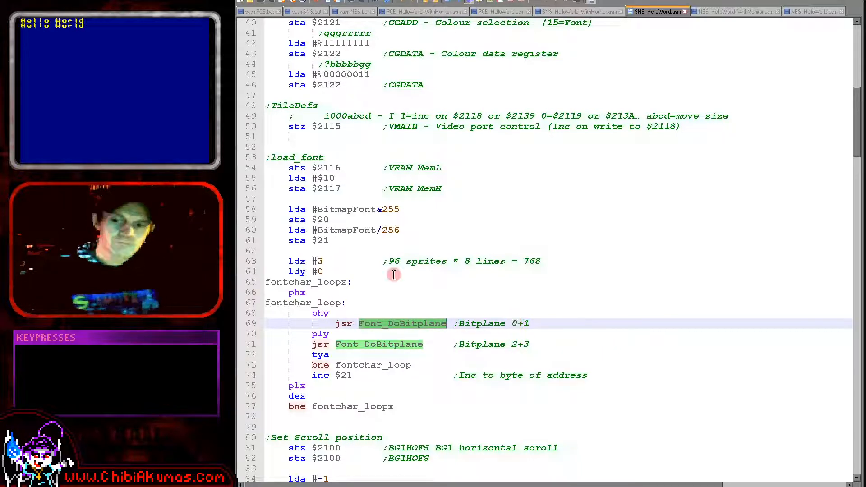
- Review scroll-position and clear-screen code, then select ldx in the font-loading loop
{"action": "scroll", "scroll_direction": "down", "scroll_amount": 3}
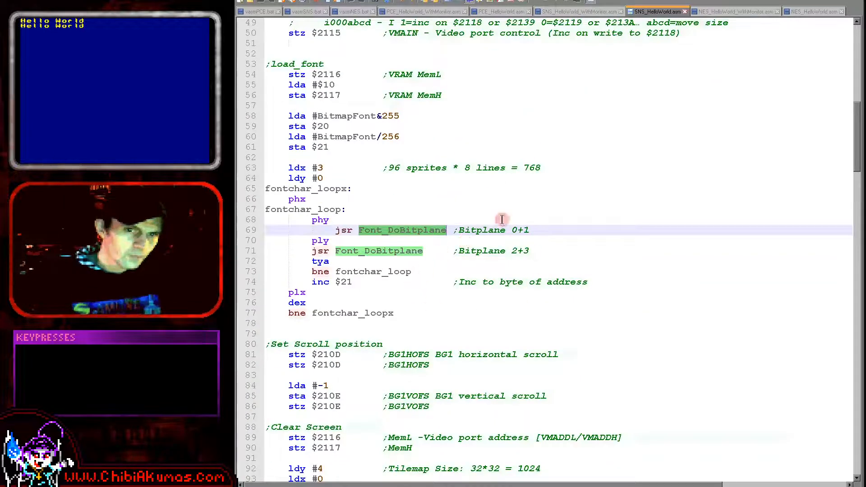
{"action": "mouse_move", "coordinate": [345, 223]}
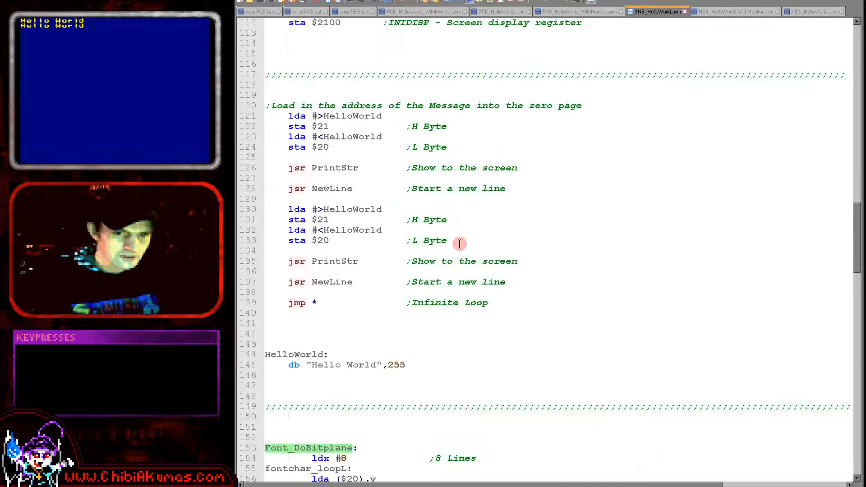
{"action": "scroll", "scroll_direction": "down", "scroll_amount": 3}
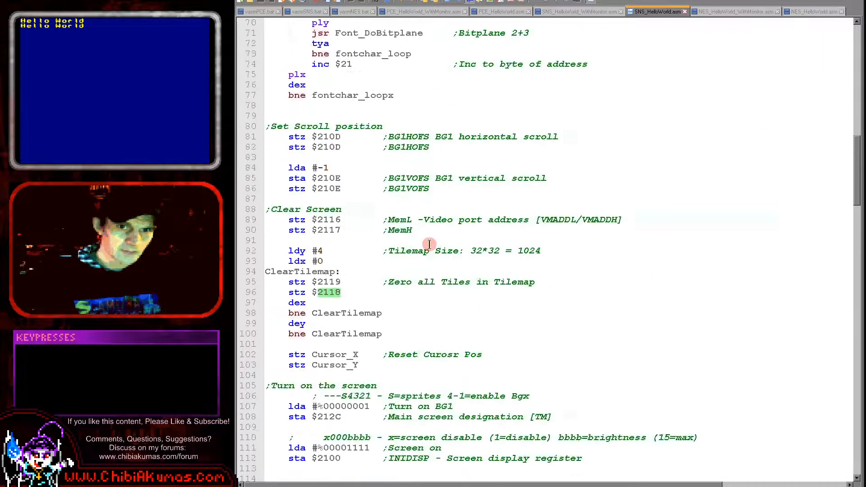
{"action": "scroll", "scroll_direction": "up", "scroll_amount": 3}
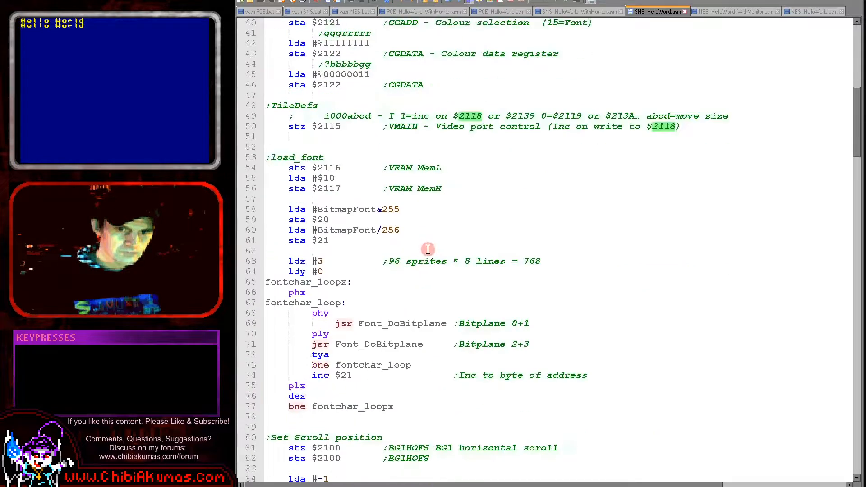
{"action": "double_click", "coordinate": [379, 344]}
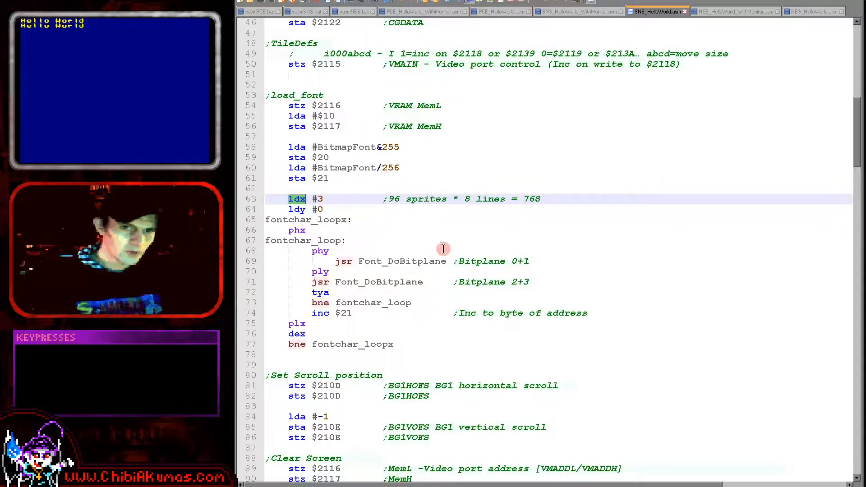
- Scroll past Clear Screen and select Cursor_Y to find its definition
{"action": "scroll", "scroll_direction": "down", "scroll_amount": 3}
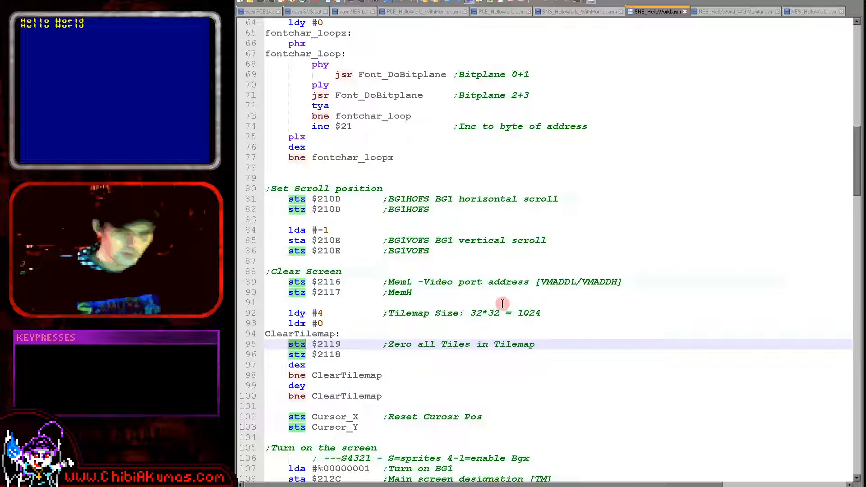
{"action": "mouse_move", "coordinate": [448, 409]}
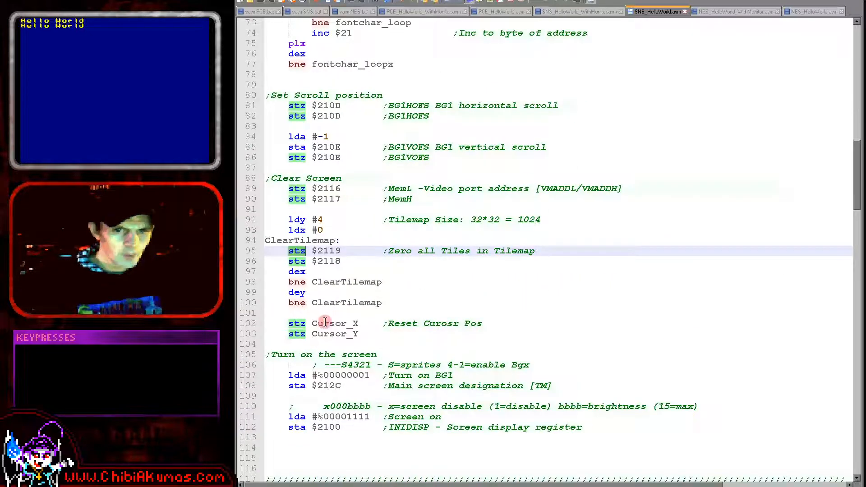
{"action": "double_click", "coordinate": [333, 333]}
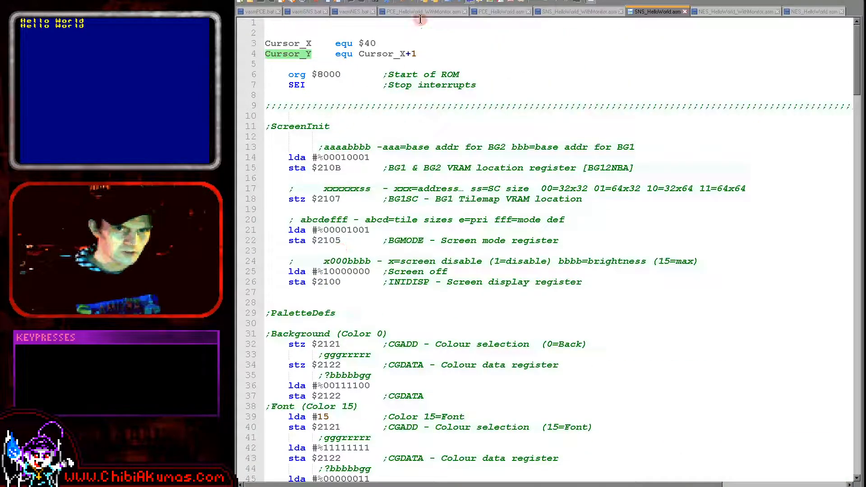
- Scroll through the screen-on code and Hello World print calls down to PrintChar
{"action": "scroll", "scroll_direction": "down", "scroll_amount": 3}
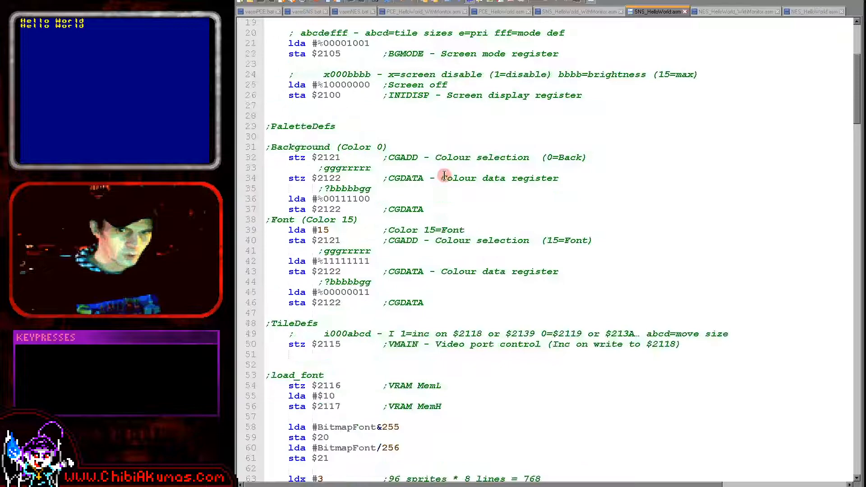
{"action": "scroll", "scroll_direction": "down", "scroll_amount": 3}
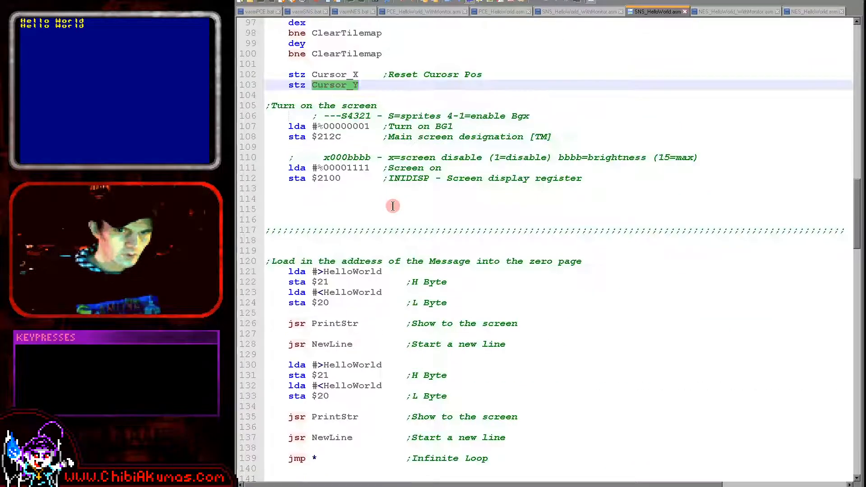
{"action": "scroll", "scroll_direction": "down", "scroll_amount": 3}
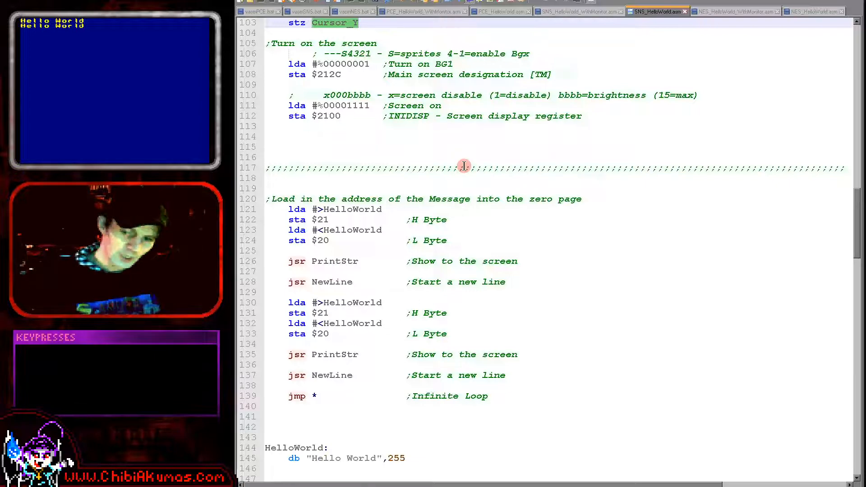
{"action": "scroll", "scroll_direction": "down", "scroll_amount": 3}
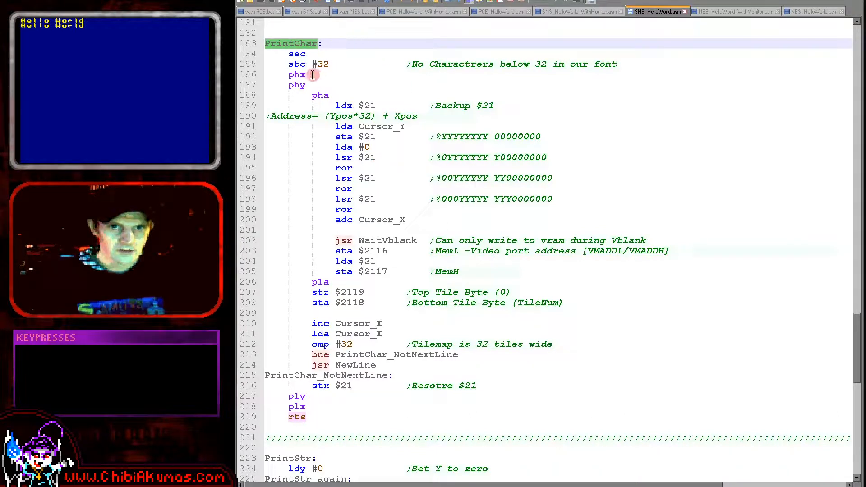
- Highlight Ypos and $21 in PrintChar's Ypos*32 + Xpos address calculation, then WaitVblank
{"action": "double_click", "coordinate": [381, 126]}
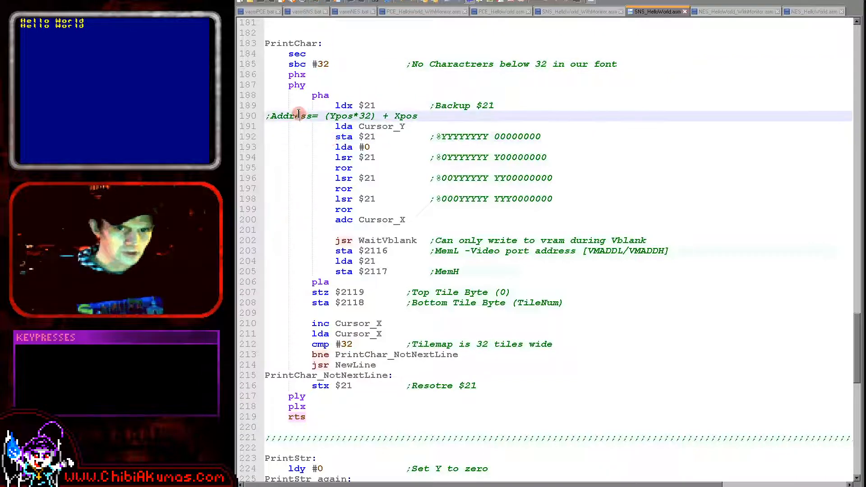
{"action": "double_click", "coordinate": [291, 116]}
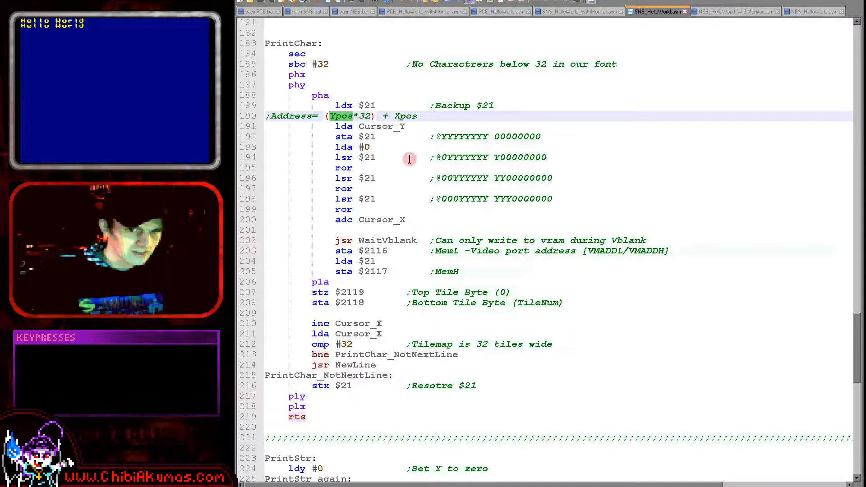
{"action": "mouse_move", "coordinate": [455, 167]}
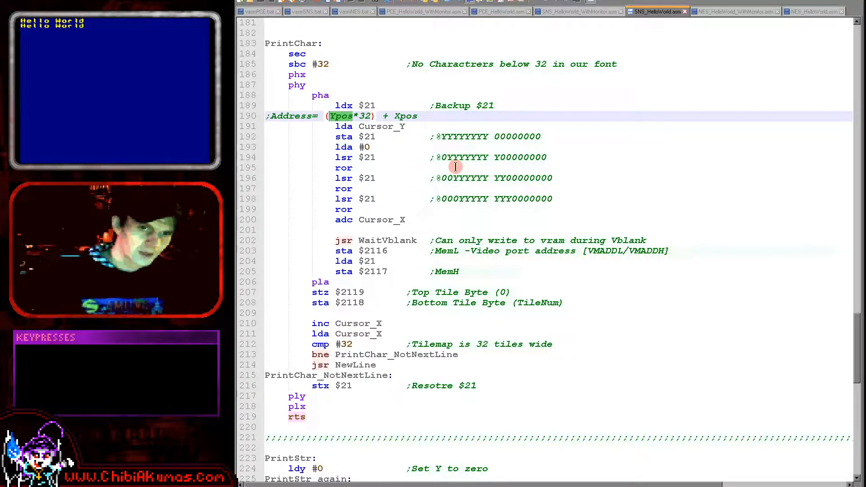
{"action": "mouse_move", "coordinate": [397, 221]}
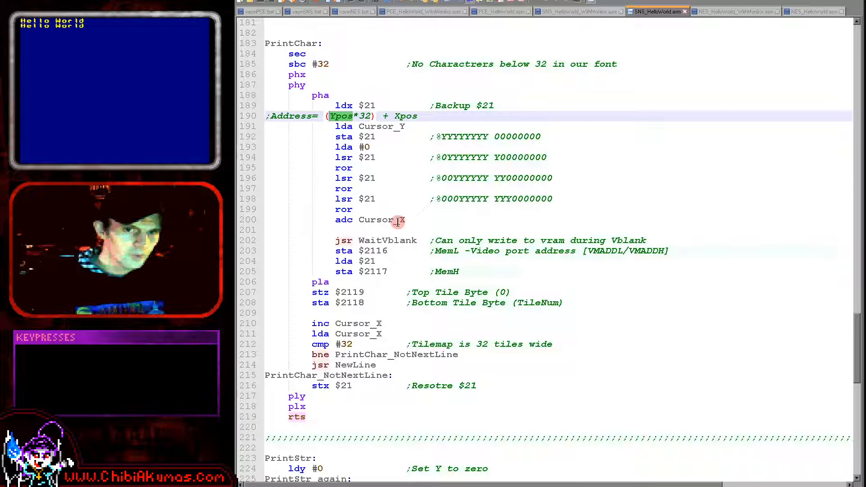
{"action": "double_click", "coordinate": [381, 220]}
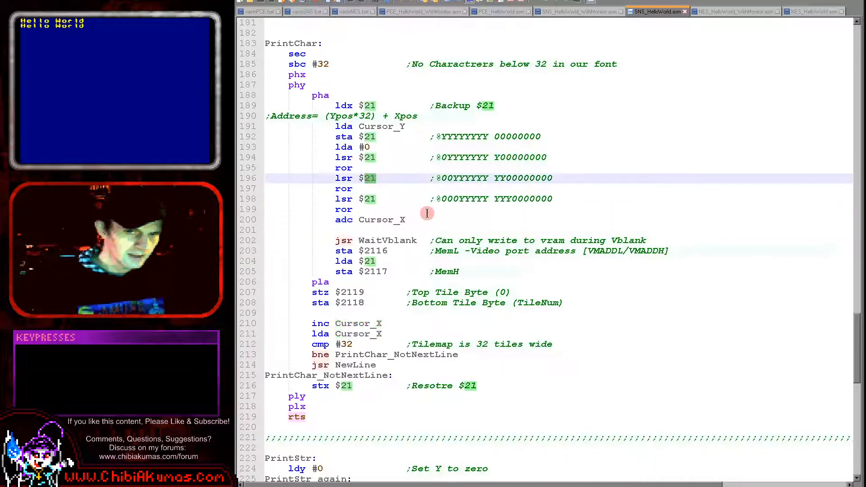
{"action": "left_click", "coordinate": [379, 240]}
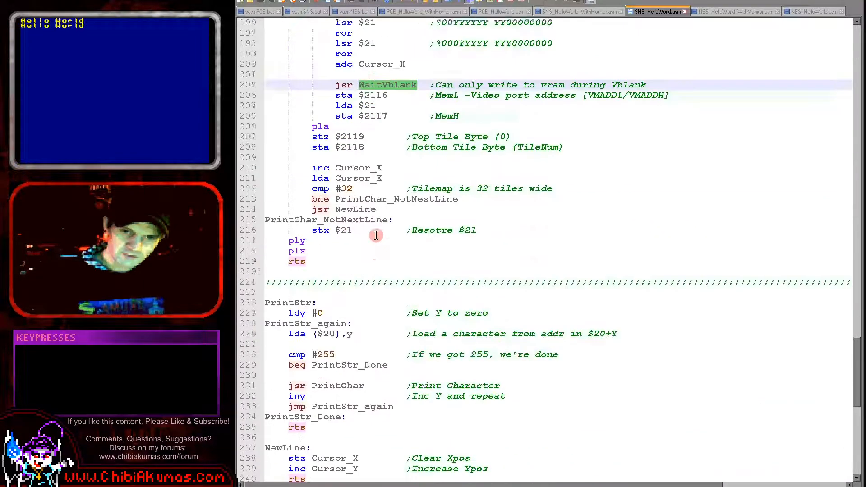
{"action": "scroll", "scroll_direction": "down", "scroll_amount": 3}
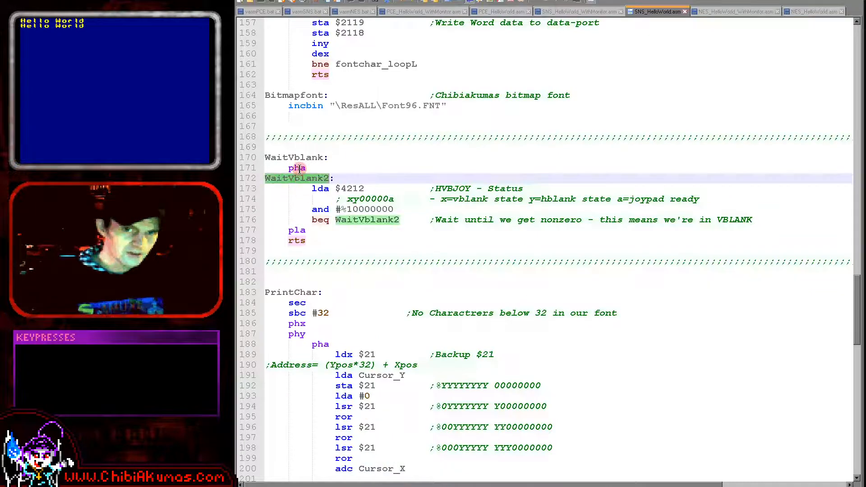
{"action": "scroll", "scroll_direction": "down", "scroll_amount": 3}
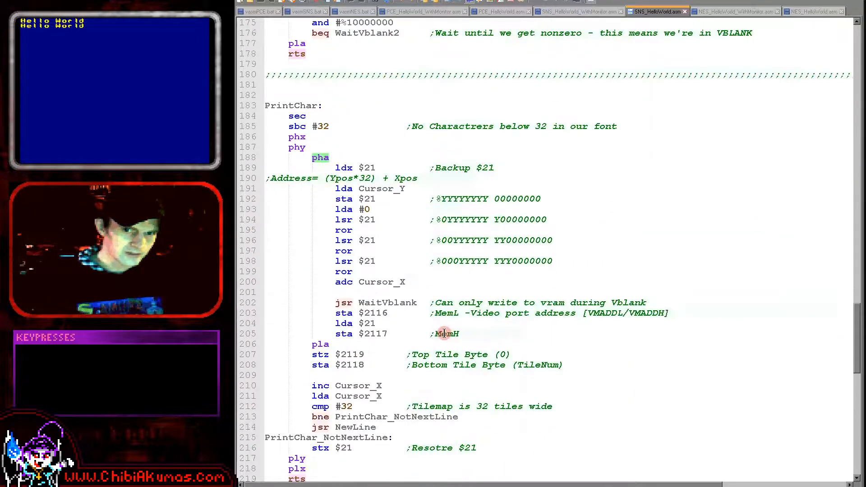
{"action": "scroll", "scroll_direction": "down", "scroll_amount": 3}
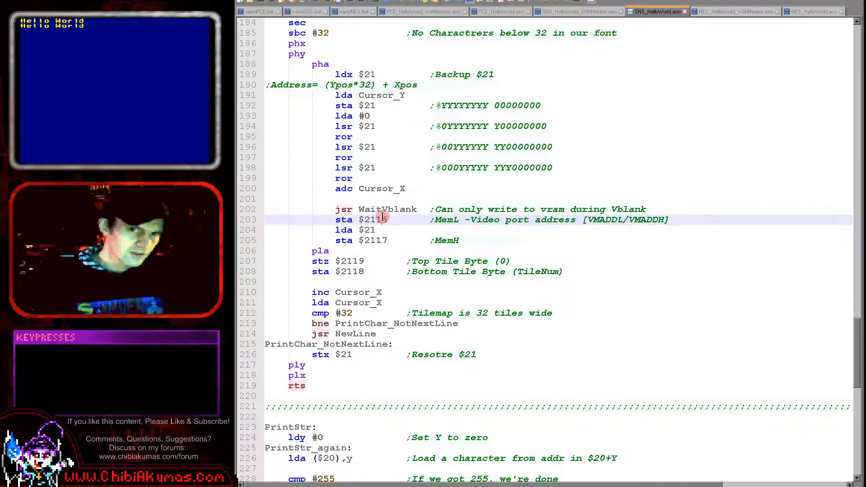
{"action": "double_click", "coordinate": [375, 220]}
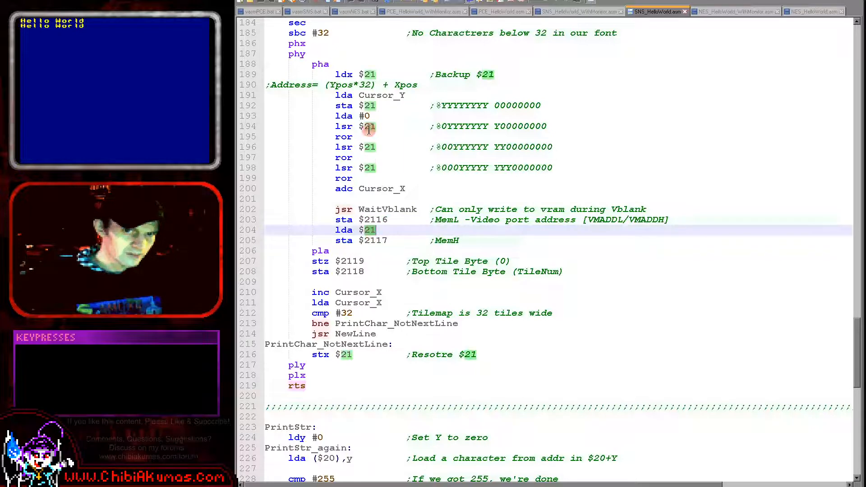
{"action": "mouse_move", "coordinate": [454, 243]}
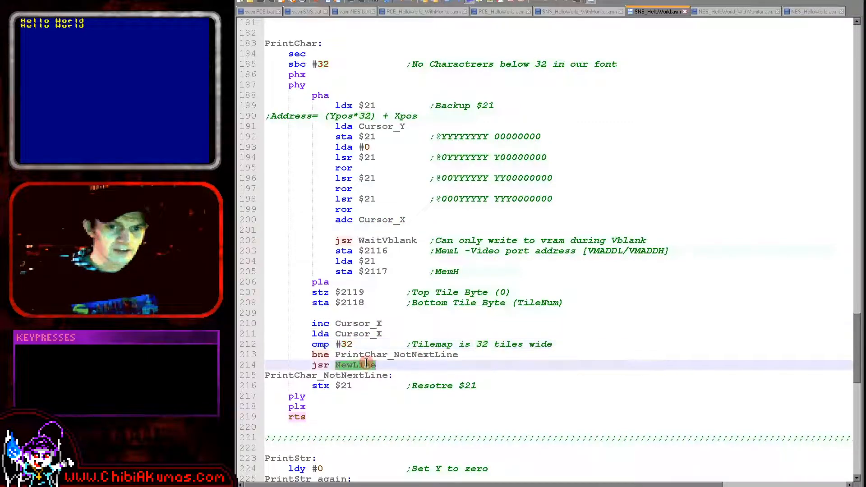
- Select the NewLine instructions that clear Xpos and increase Ypos
{"action": "scroll", "scroll_direction": "down", "scroll_amount": 3}
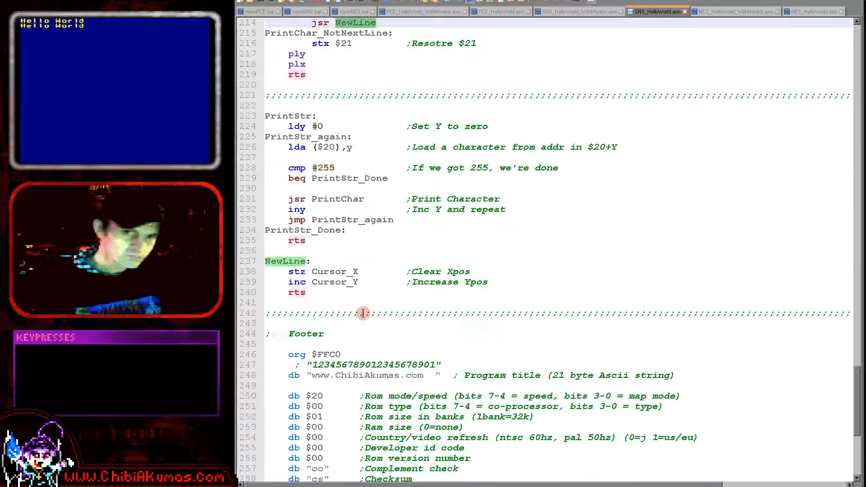
{"action": "double_click", "coordinate": [334, 272]}
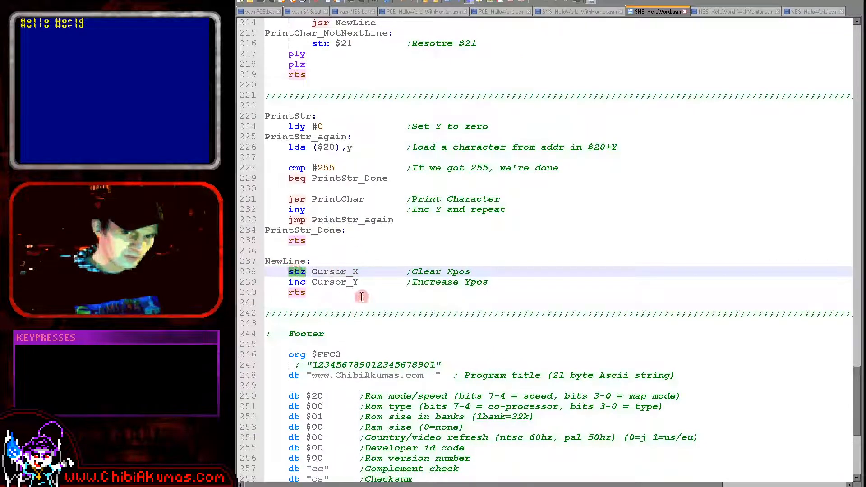
{"action": "double_click", "coordinate": [334, 281]}
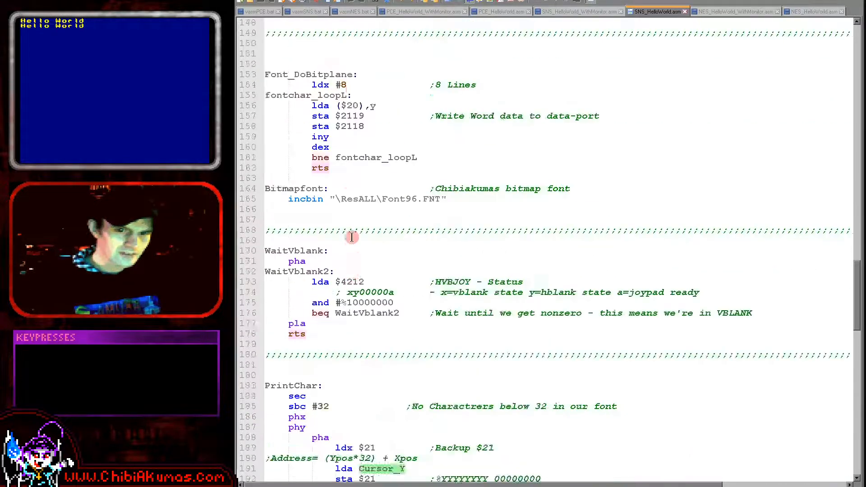
{"action": "scroll", "scroll_direction": "down", "scroll_amount": 3}
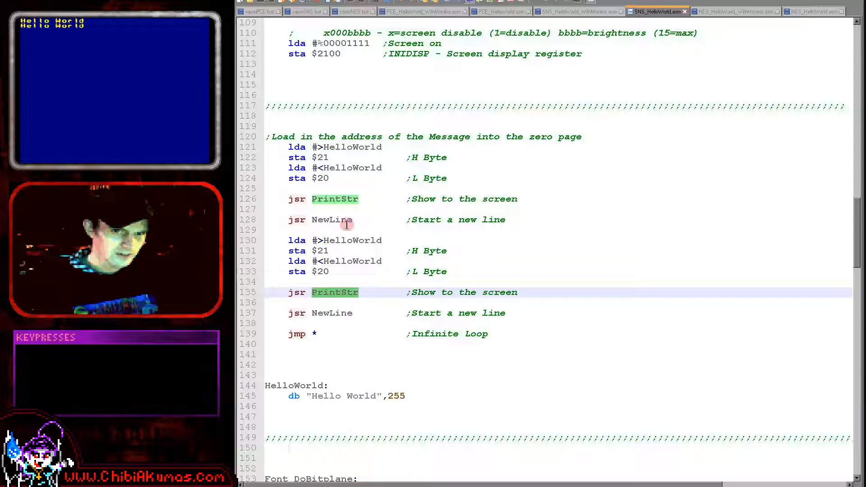
{"action": "left_click", "coordinate": [331, 220]}
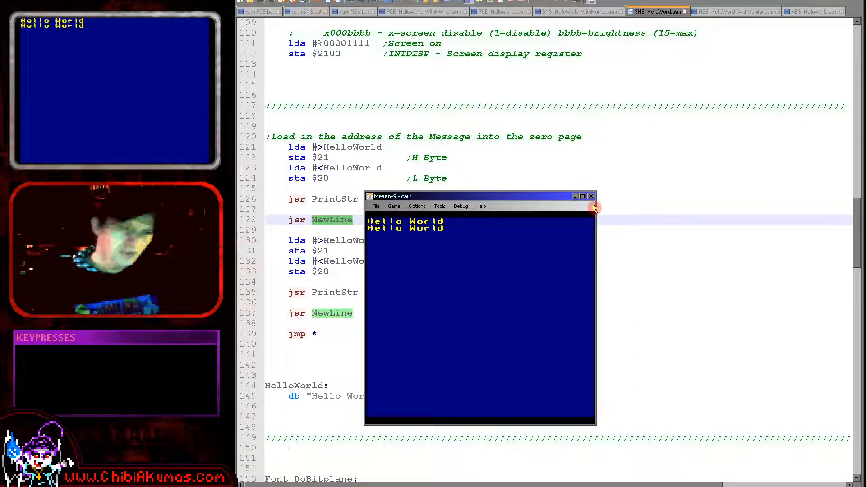
{"action": "mouse_move", "coordinate": [591, 198]}
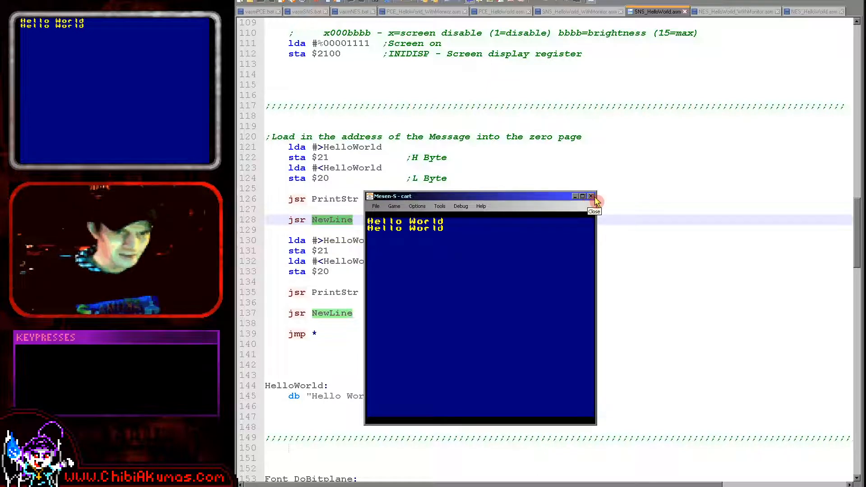
{"action": "left_click", "coordinate": [591, 196]}
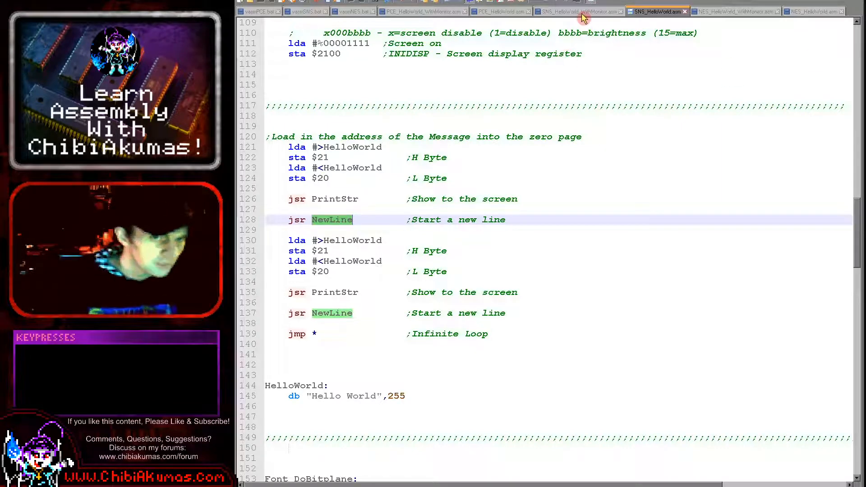
- Switch to SNS_HelloWorld_WithMonitor.asm and scroll through its code
{"action": "left_click", "coordinate": [574, 11]}
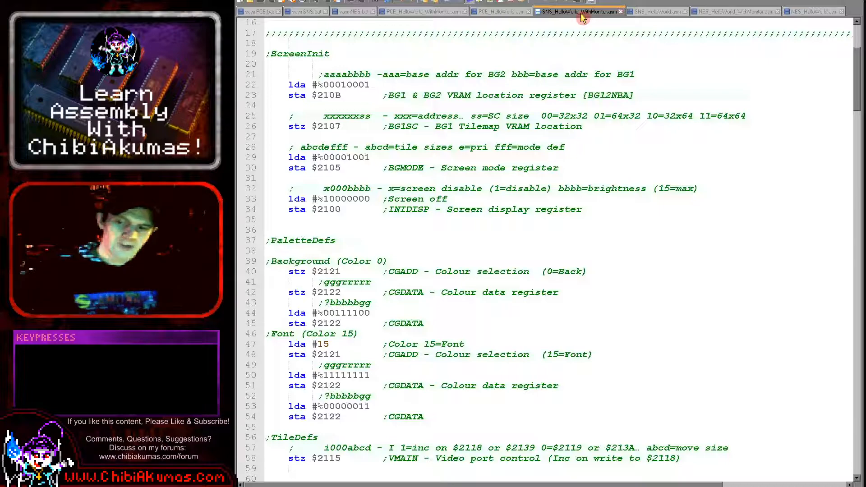
{"action": "scroll", "scroll_direction": "down", "scroll_amount": 3}
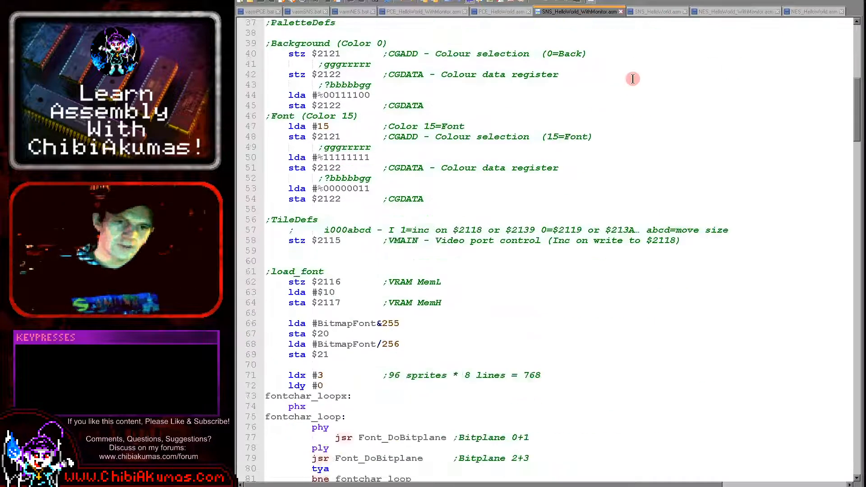
{"action": "scroll", "scroll_direction": "down", "scroll_amount": 3}
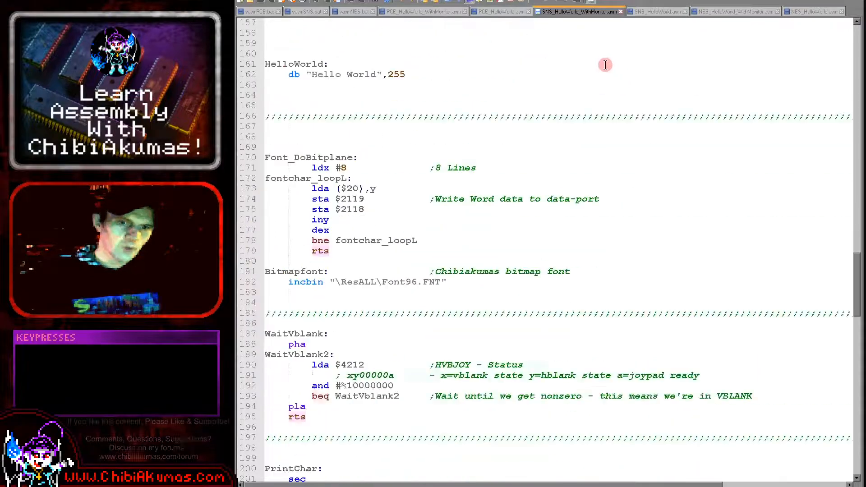
{"action": "scroll", "scroll_direction": "down", "scroll_amount": 3}
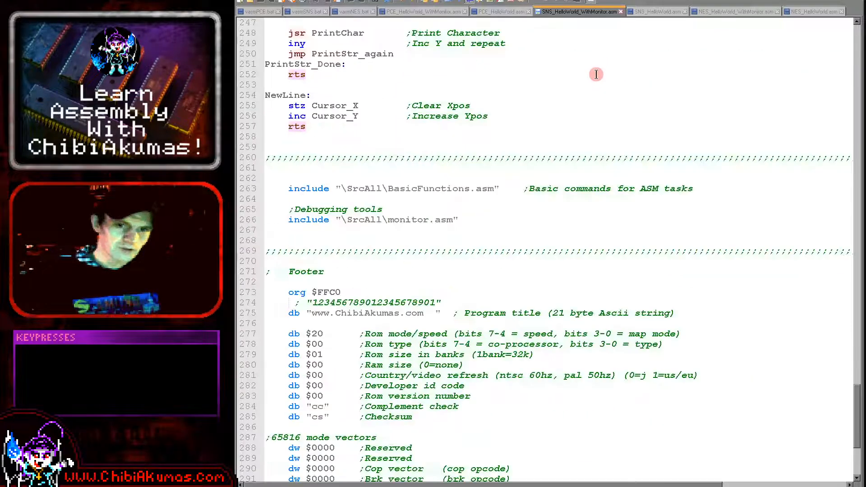
- Scroll on to the monitor and MemDump calls and select one
{"action": "left_click", "coordinate": [468, 226]}
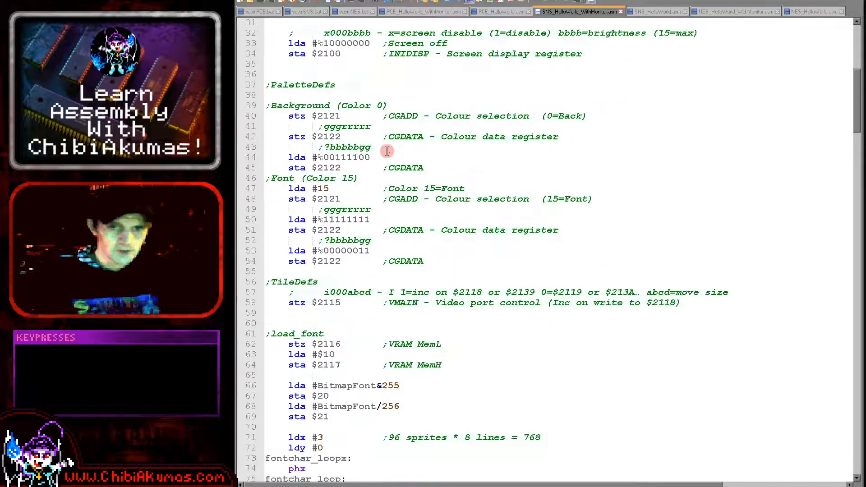
{"action": "scroll", "scroll_direction": "down", "scroll_amount": 3}
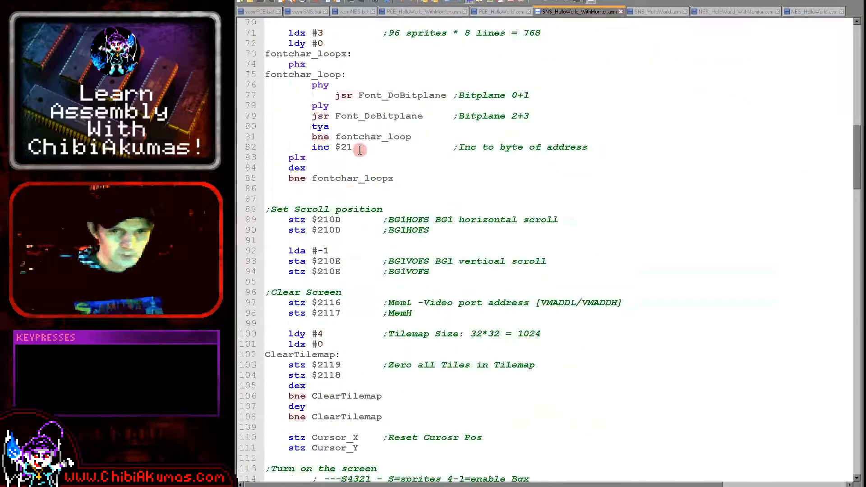
{"action": "scroll", "scroll_direction": "down", "scroll_amount": 3}
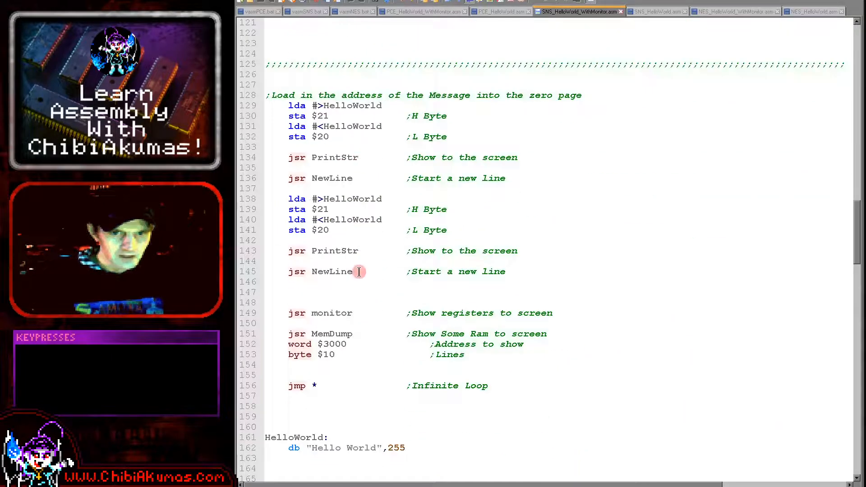
{"action": "double_click", "coordinate": [332, 313]}
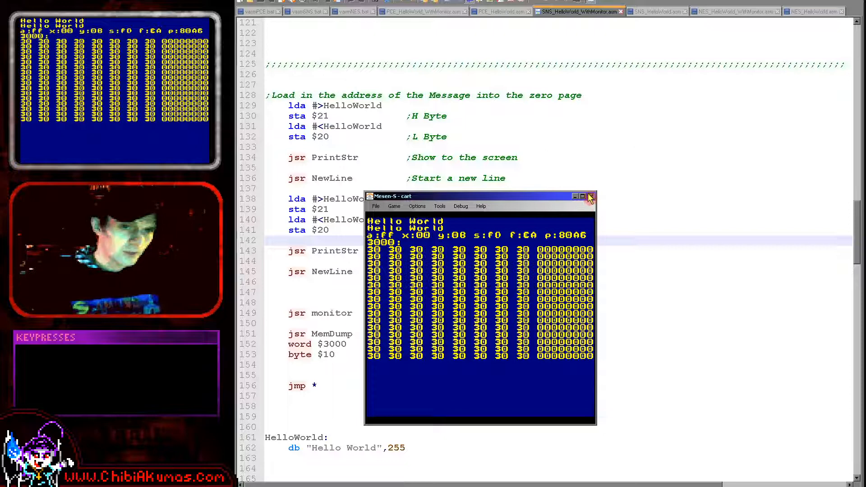
{"action": "left_click", "coordinate": [589, 196]}
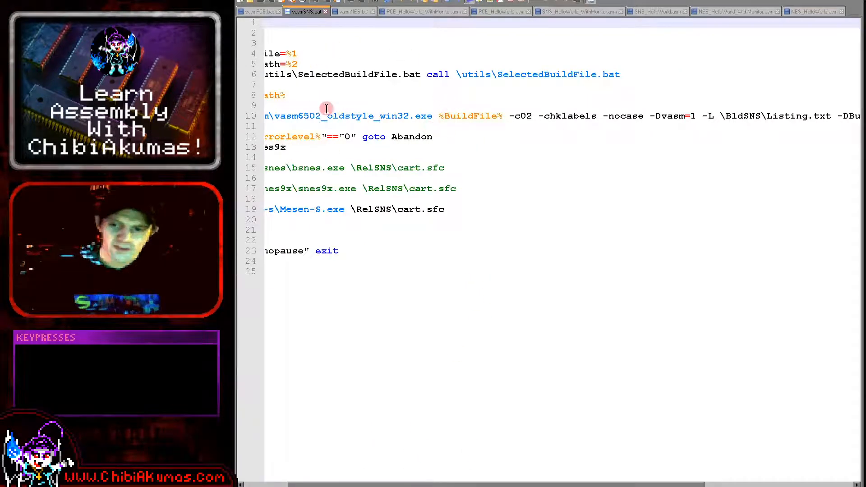
{"action": "mouse_move", "coordinate": [360, 79]}
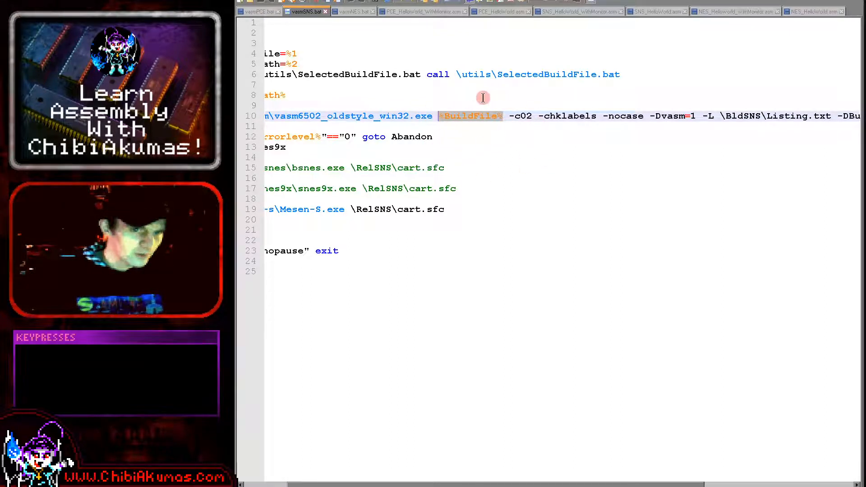
- Highlight the vasm command-line options on line 10, up to the -nocase switch
{"action": "left_click", "coordinate": [525, 116]}
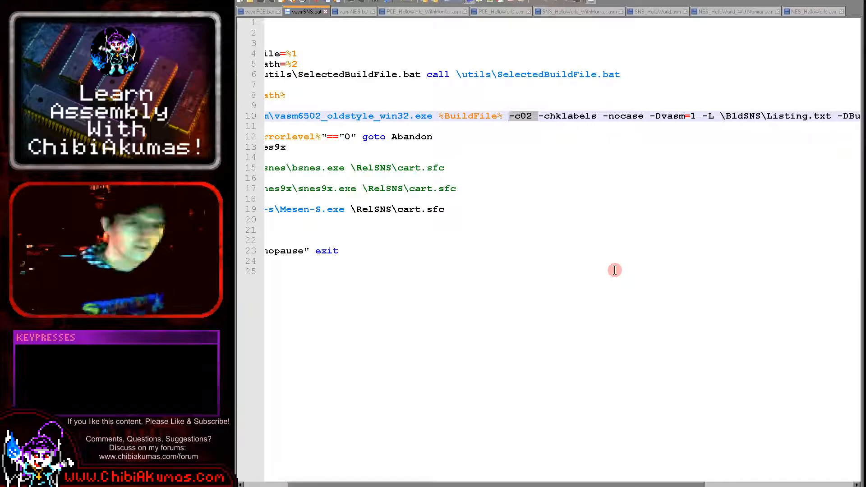
{"action": "mouse_move", "coordinate": [597, 117]}
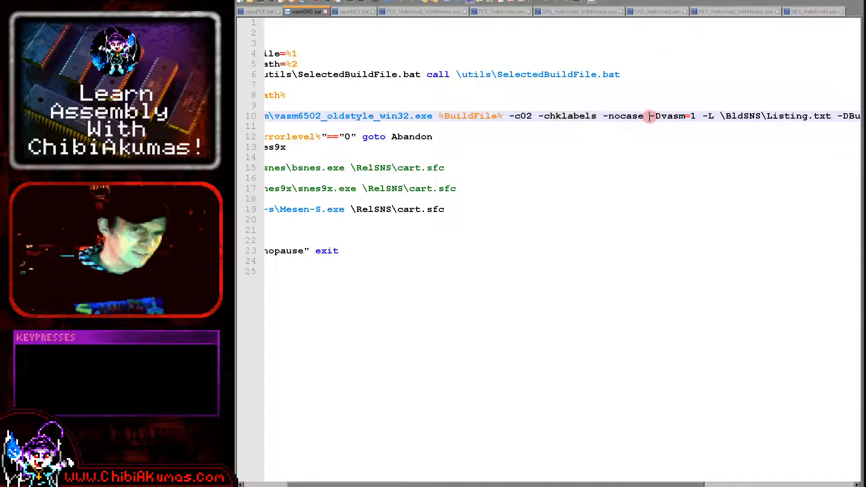
{"action": "double_click", "coordinate": [625, 116]}
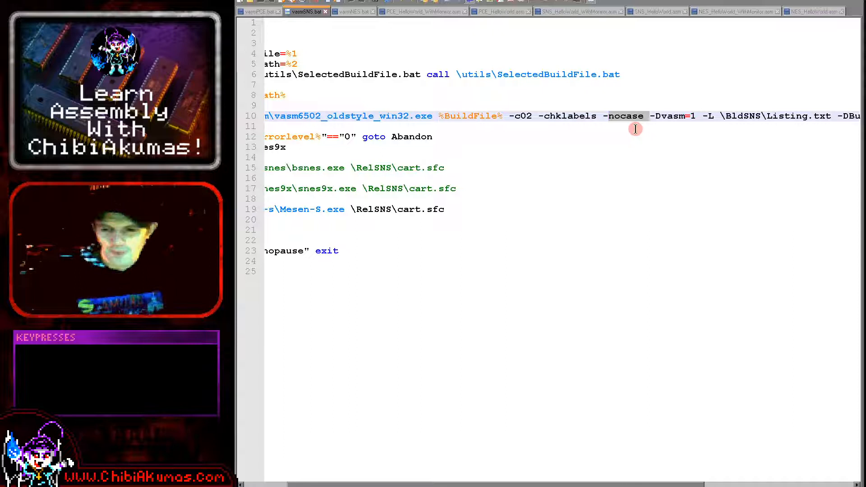
{"action": "mouse_move", "coordinate": [672, 150]}
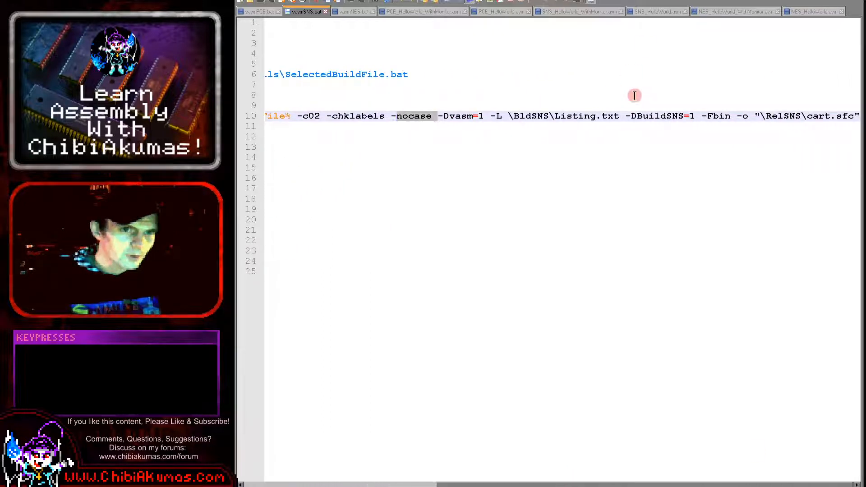
{"action": "mouse_move", "coordinate": [559, 75]}
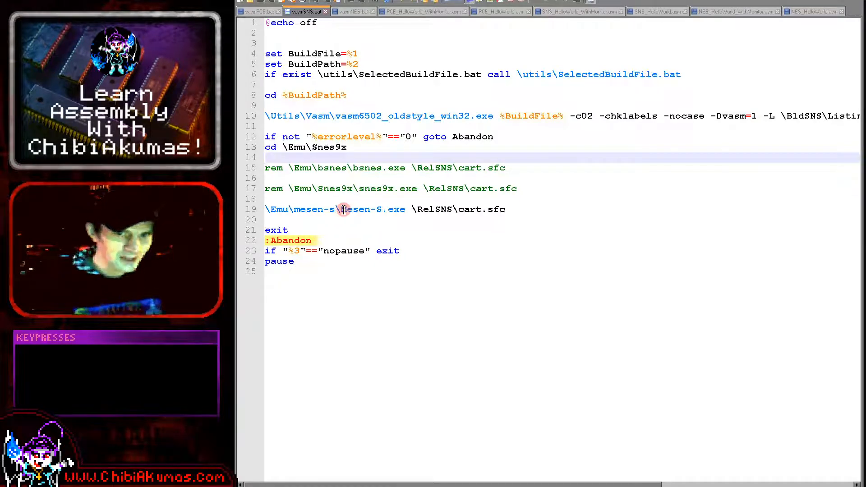
{"action": "mouse_move", "coordinate": [400, 188]}
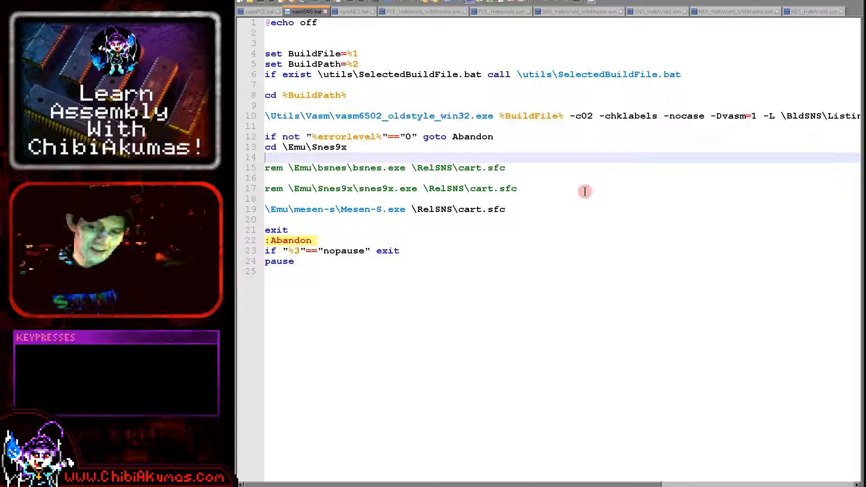
{"action": "key", "text": "ctrl"}
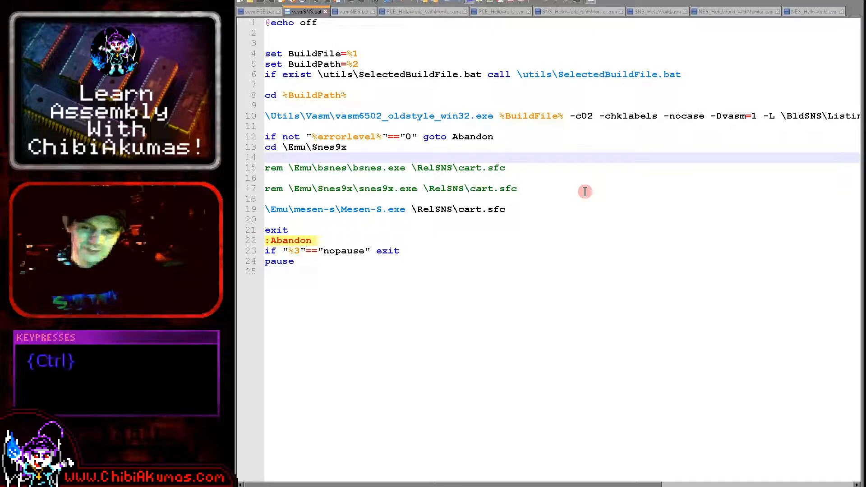